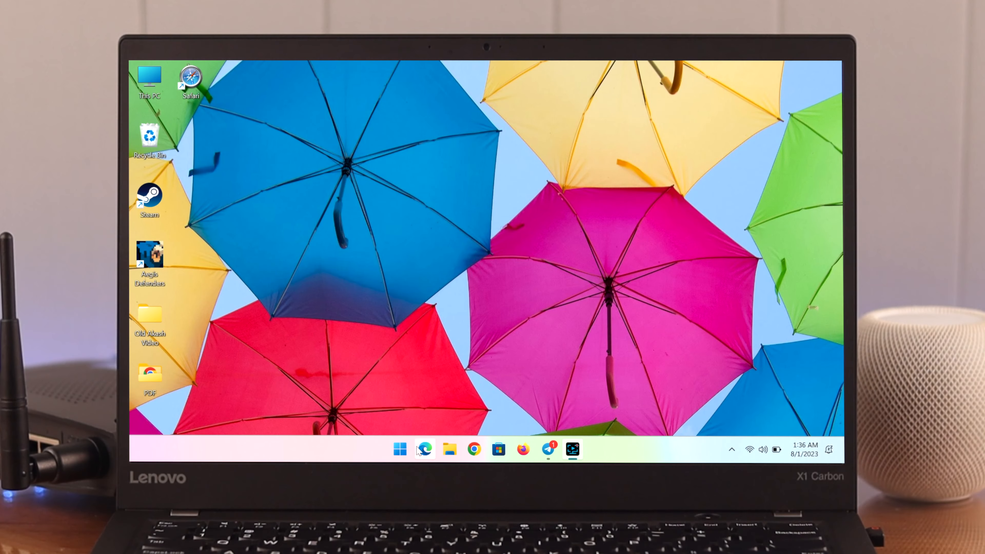
- Search "c" from the taskbar so Control Panel appears as the best match
{"action": "left_click", "coordinate": [400, 449]}
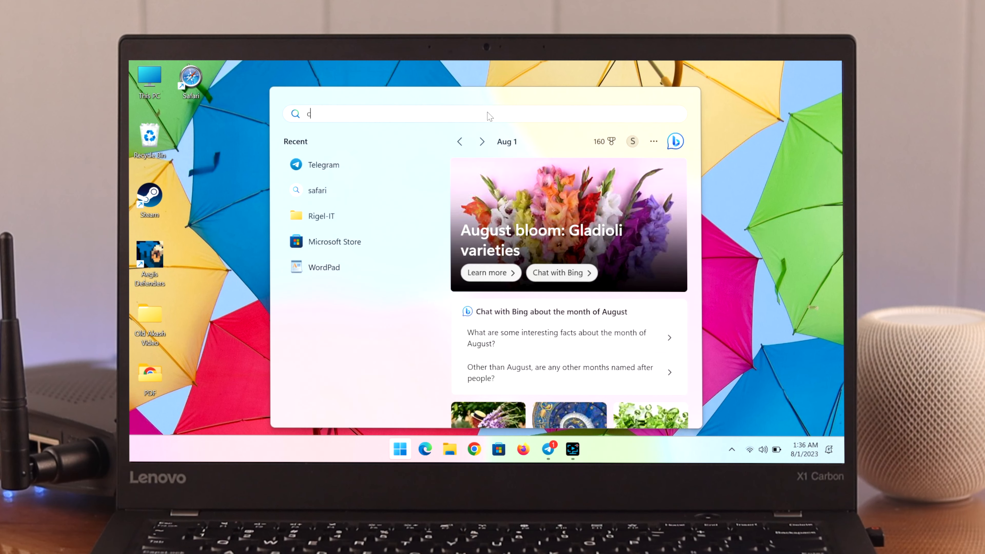
{"action": "type", "text": "c"}
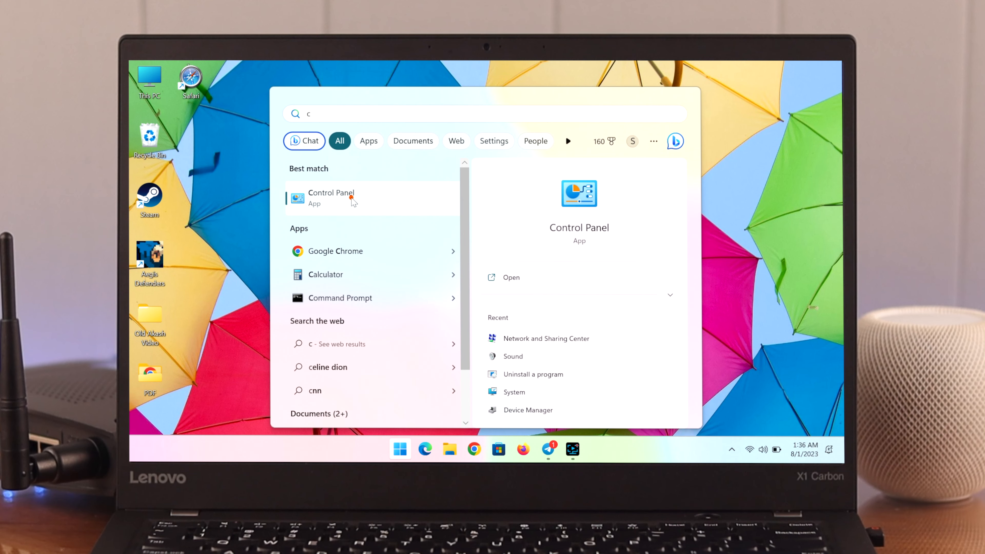
- Launch Control Panel and navigate through System and Security and Network and Internet to the Network and Sharing Center
{"action": "left_click", "coordinate": [331, 197]}
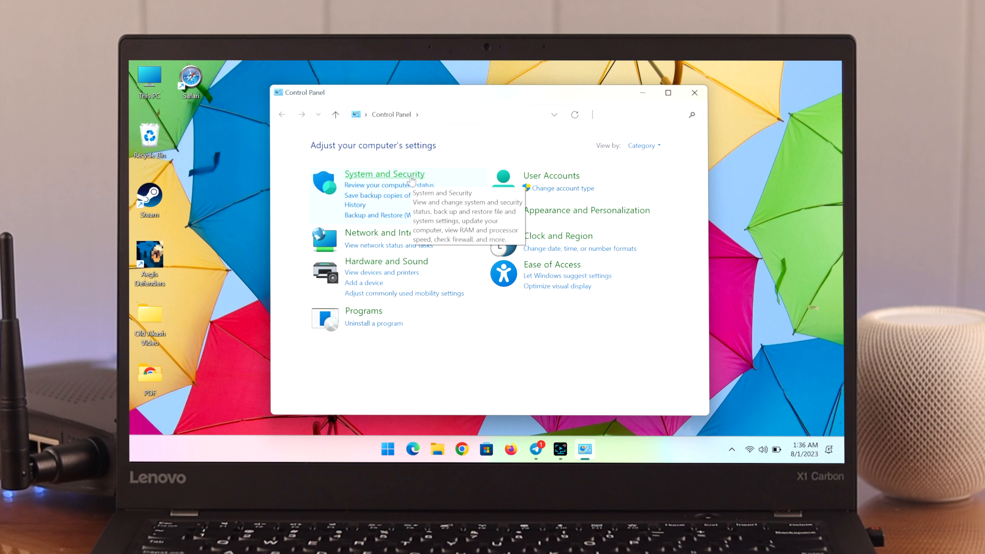
{"action": "left_click", "coordinate": [384, 174]}
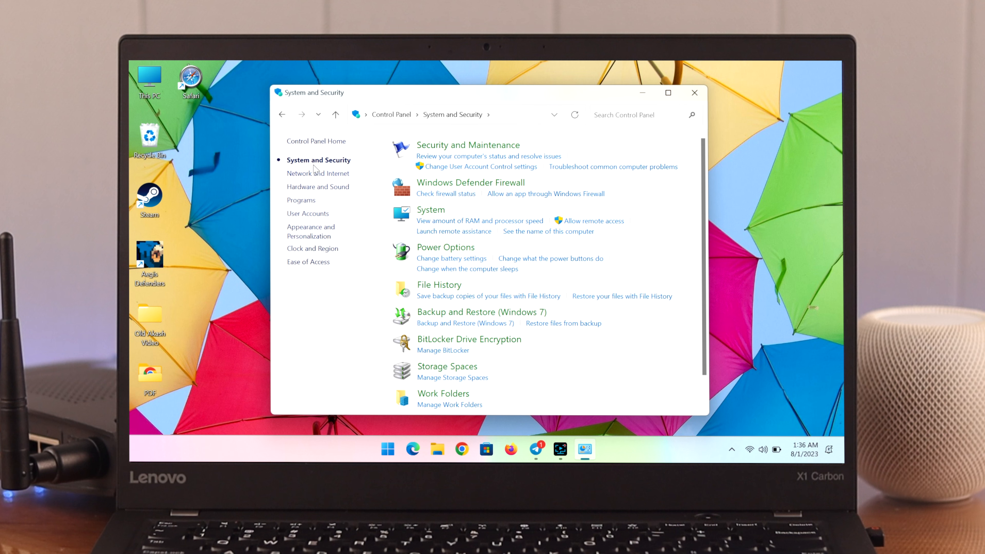
{"action": "mouse_move", "coordinate": [317, 174]}
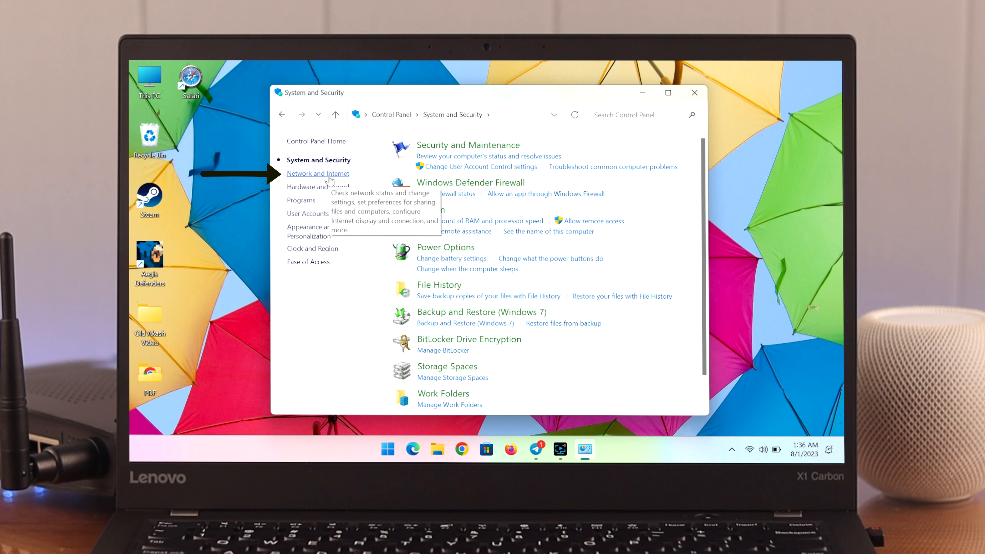
{"action": "left_click", "coordinate": [317, 174]}
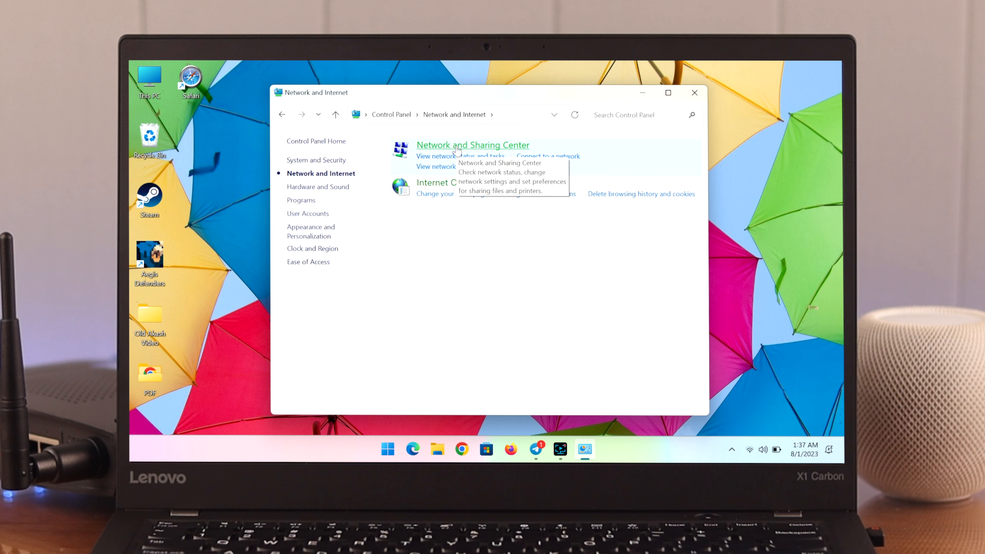
{"action": "left_click", "coordinate": [472, 146]}
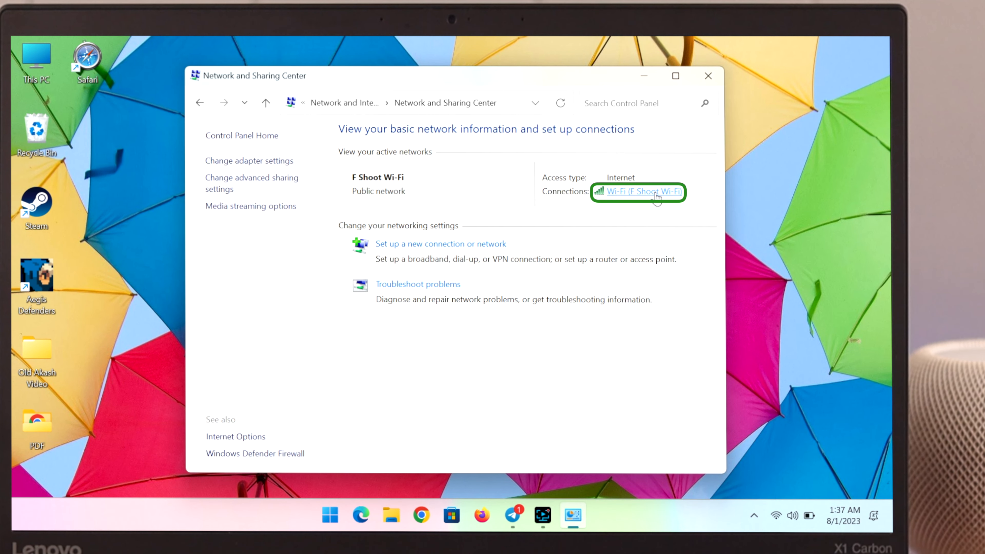
- Bring up Wireless Network Properties for F Shoot Wi-Fi via its Wi-Fi Status window
{"action": "left_click", "coordinate": [638, 192]}
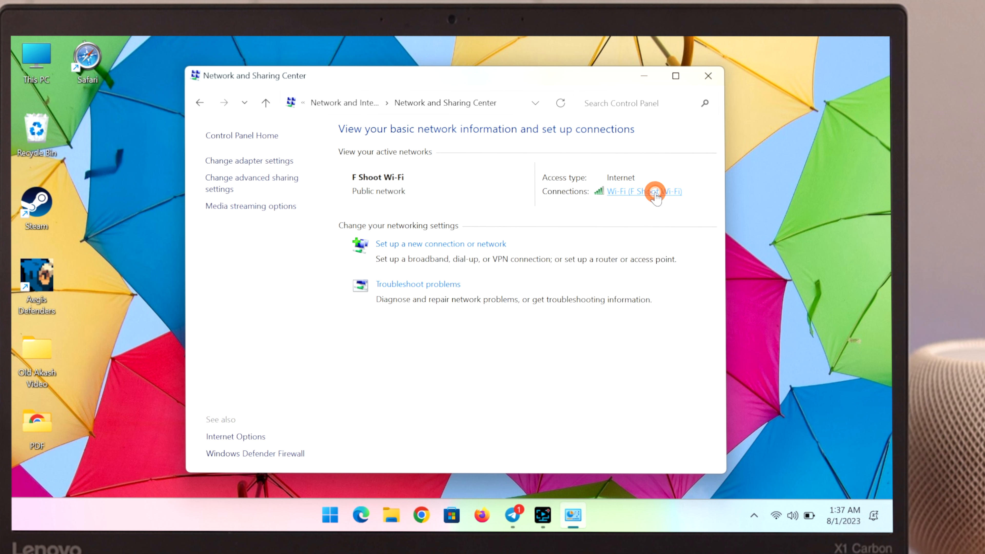
{"action": "left_click", "coordinate": [642, 191]}
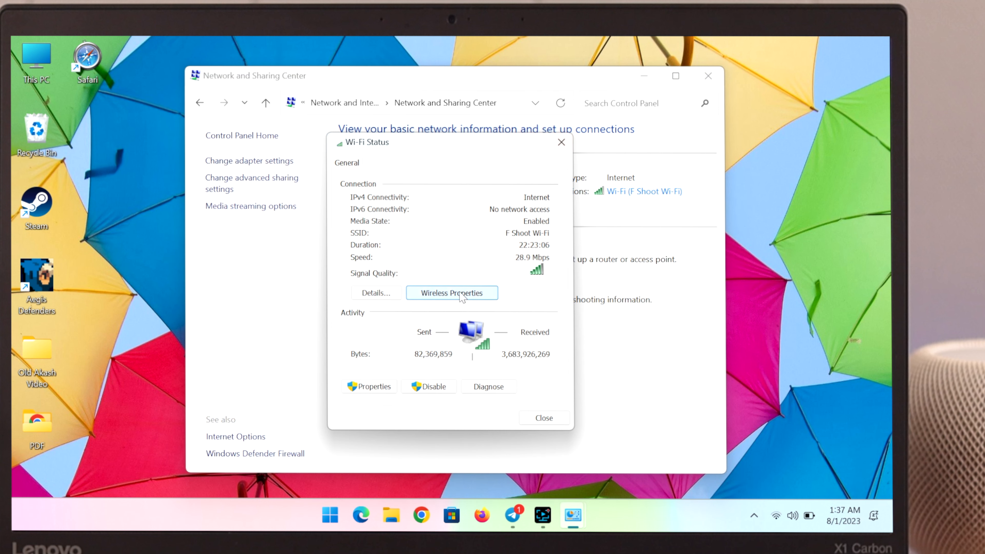
{"action": "left_click", "coordinate": [451, 293]}
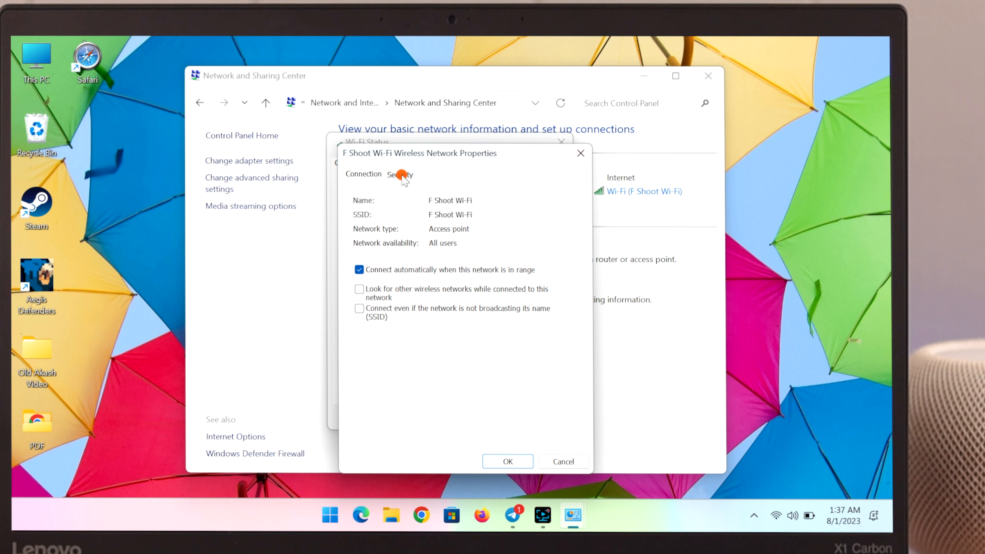
{"action": "left_click", "coordinate": [400, 174]}
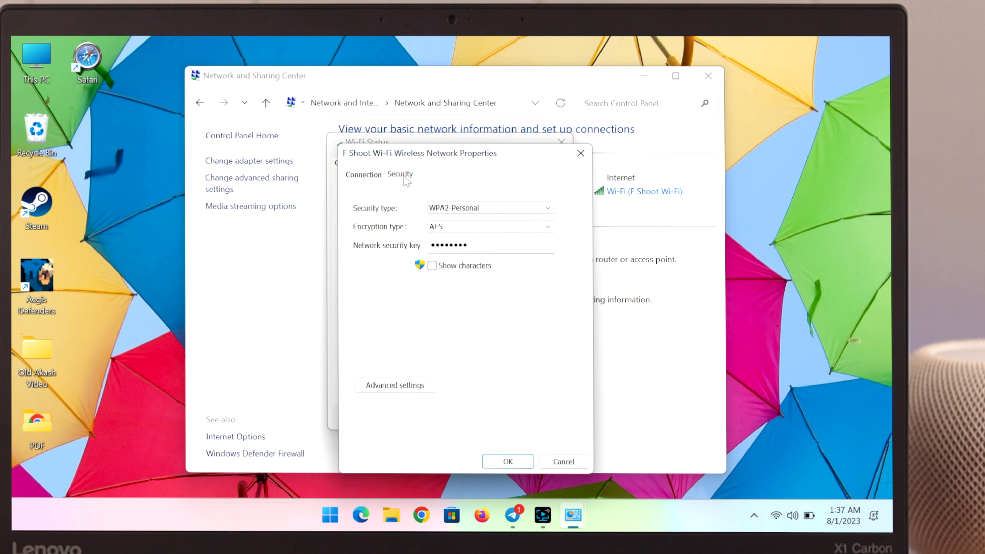
{"action": "mouse_move", "coordinate": [476, 305]}
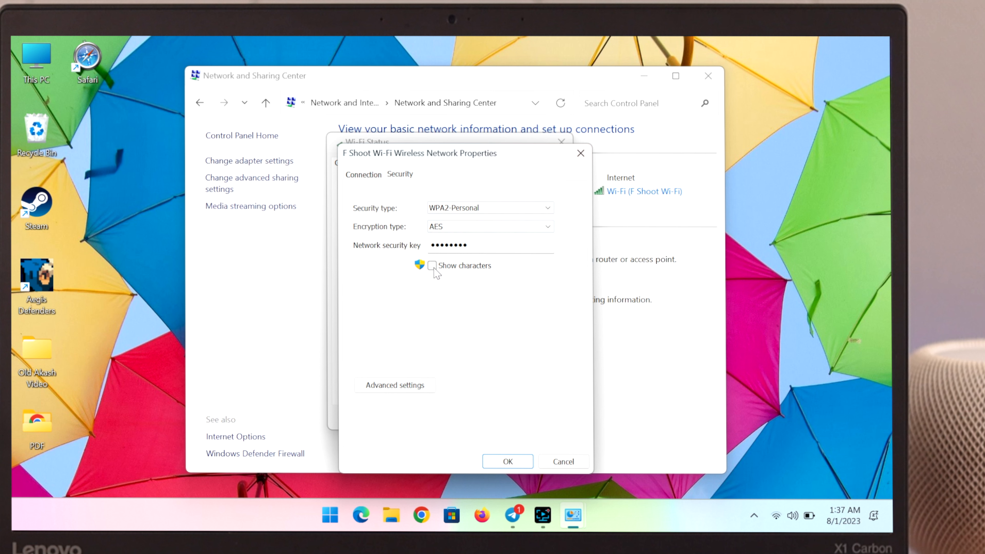
{"action": "left_click", "coordinate": [433, 266]}
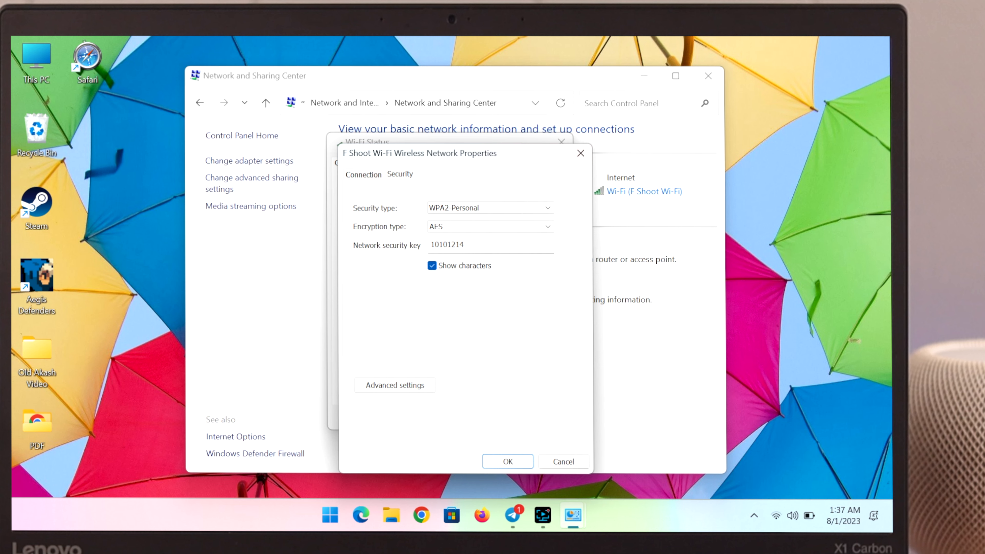
{"action": "left_click", "coordinate": [507, 462]}
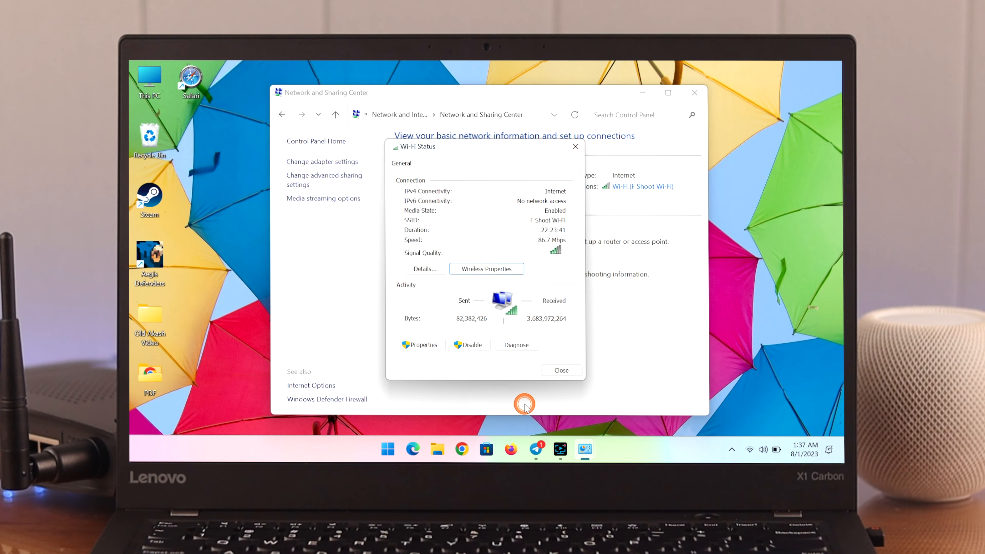